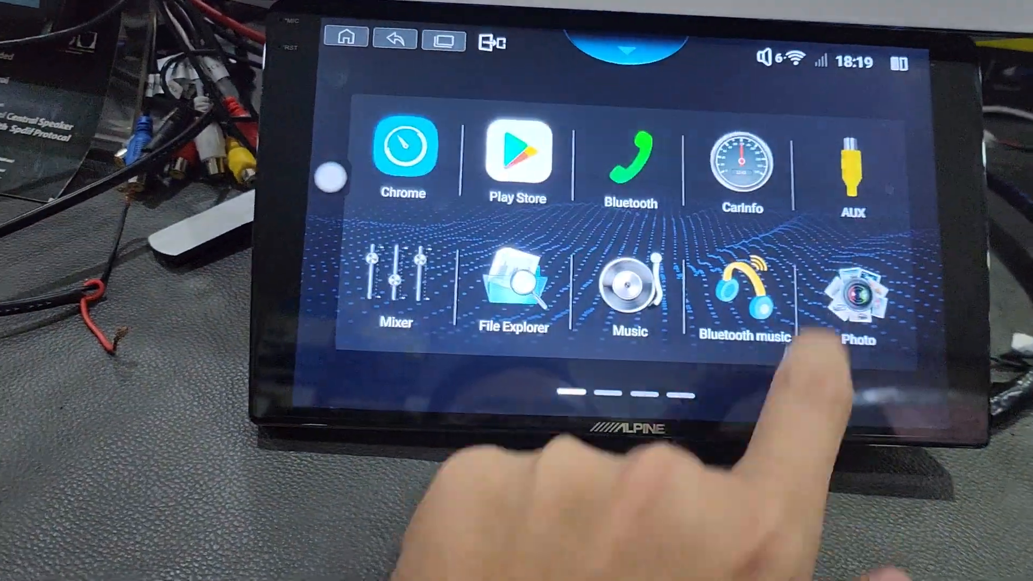
Step: Page left twice through the launcher to the page with Netflix, ZLINK5 and CarbitLink
scroll(left, 3)
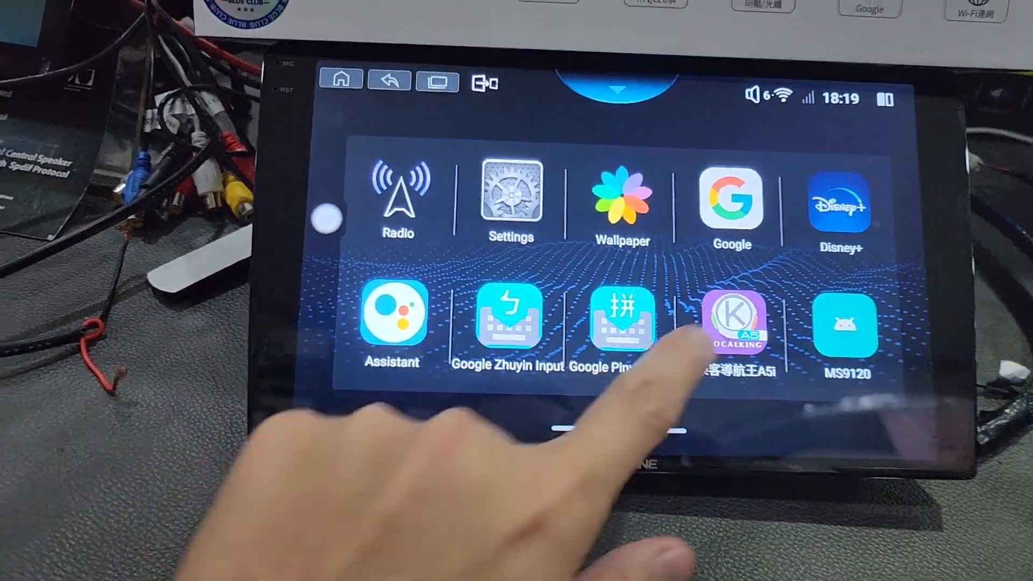
scroll(left, 3)
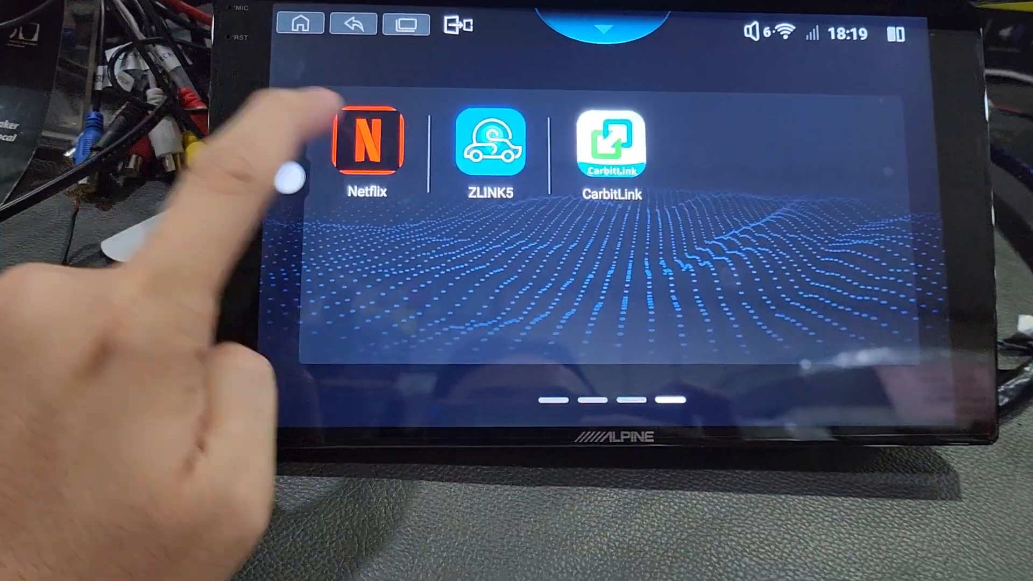
Step: Launch Netflix and reach its home screen featuring Chor Nikal Ke Bhaga
click(368, 143)
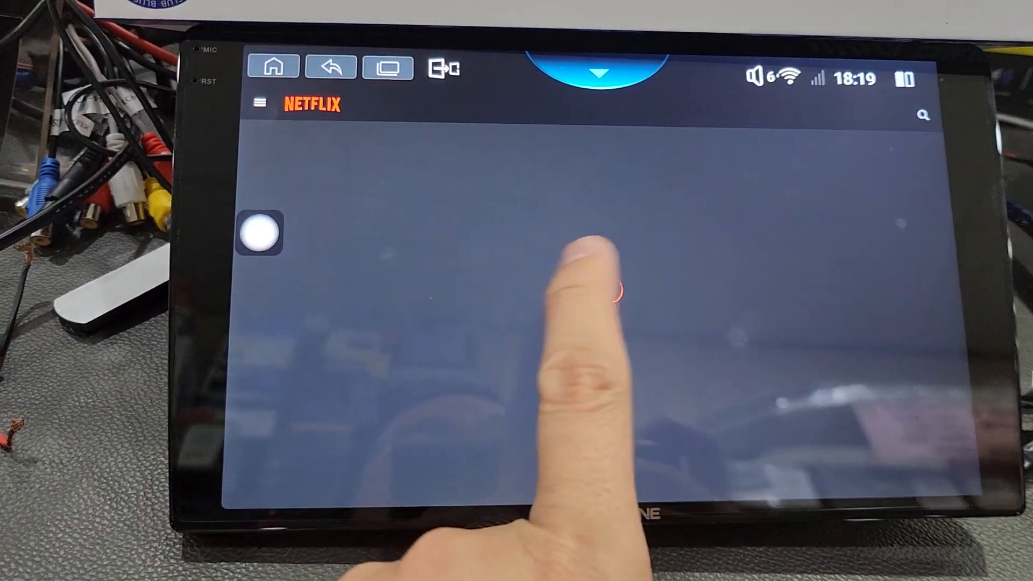
click(599, 284)
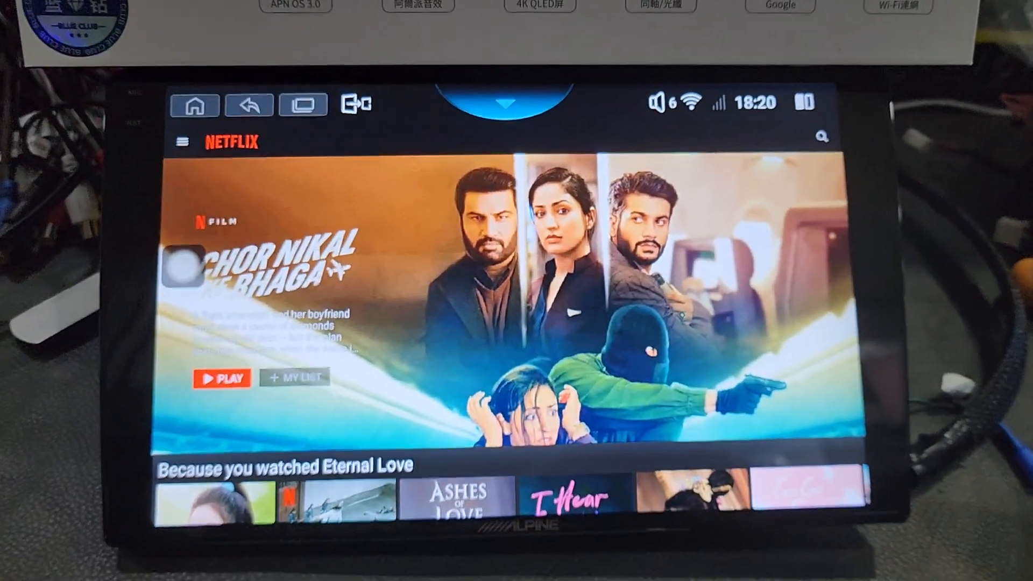
Step: Scroll to Melancholia and start Season 1 Episode 1 playing with subtitles
scroll(down, 3)
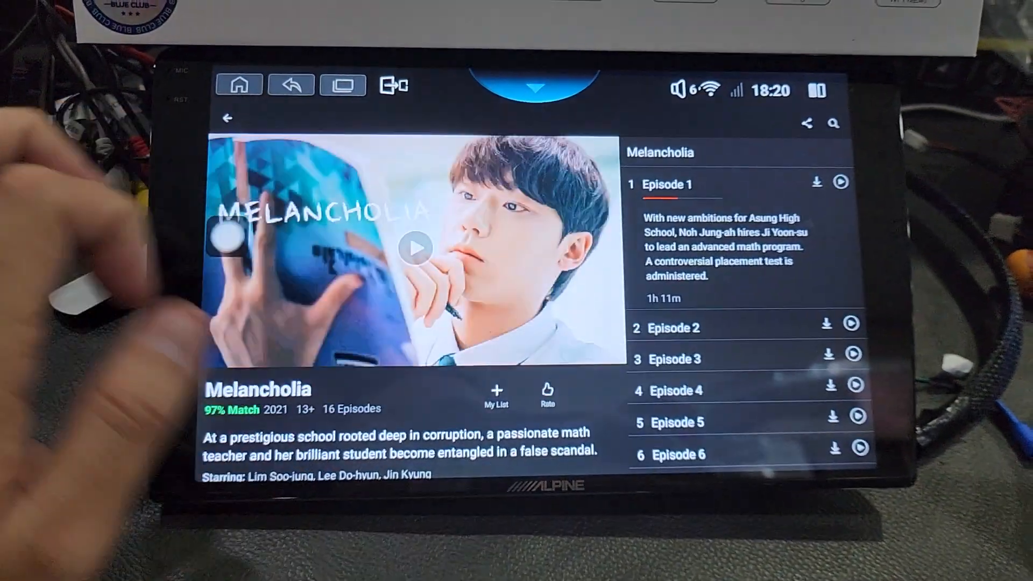
click(414, 249)
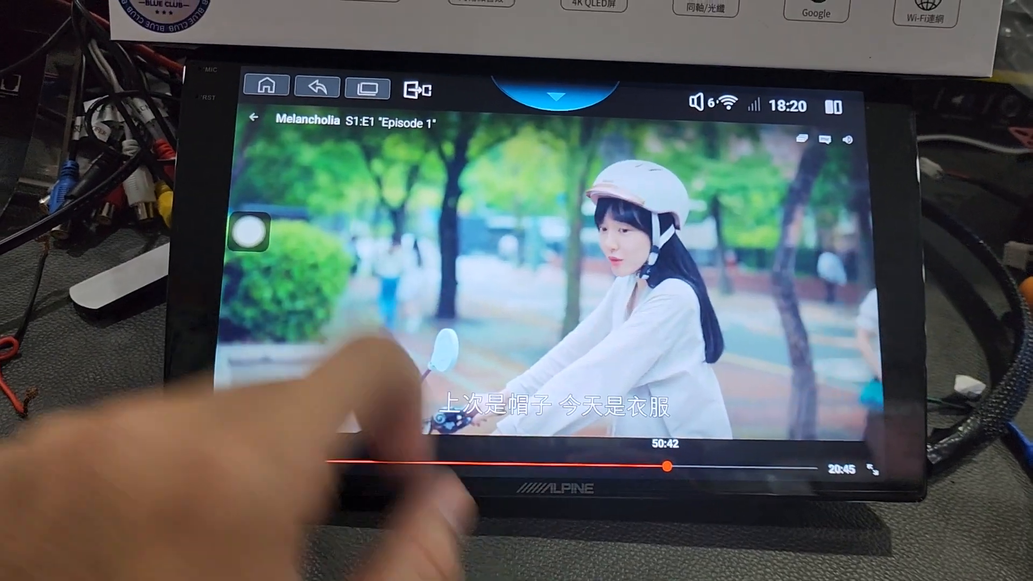
Step: Back out of the player and show page to Netflix home, then return to the launcher
click(252, 117)
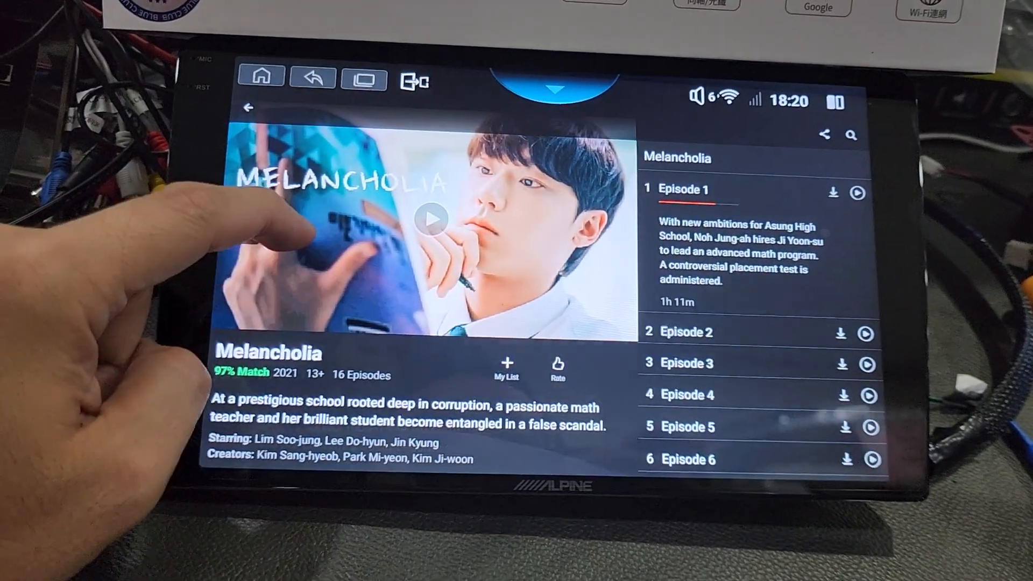
click(248, 107)
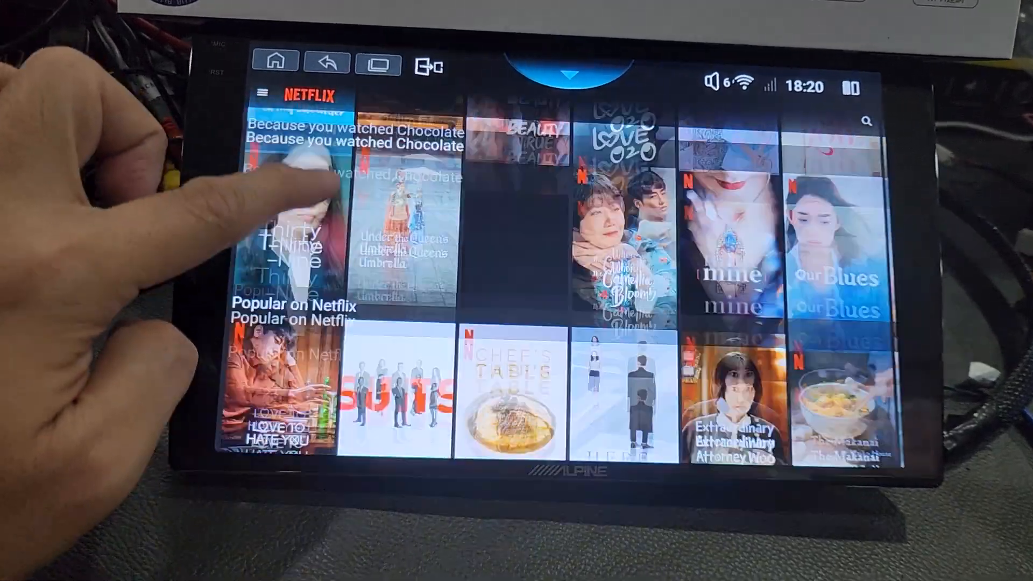
scroll(down, 3)
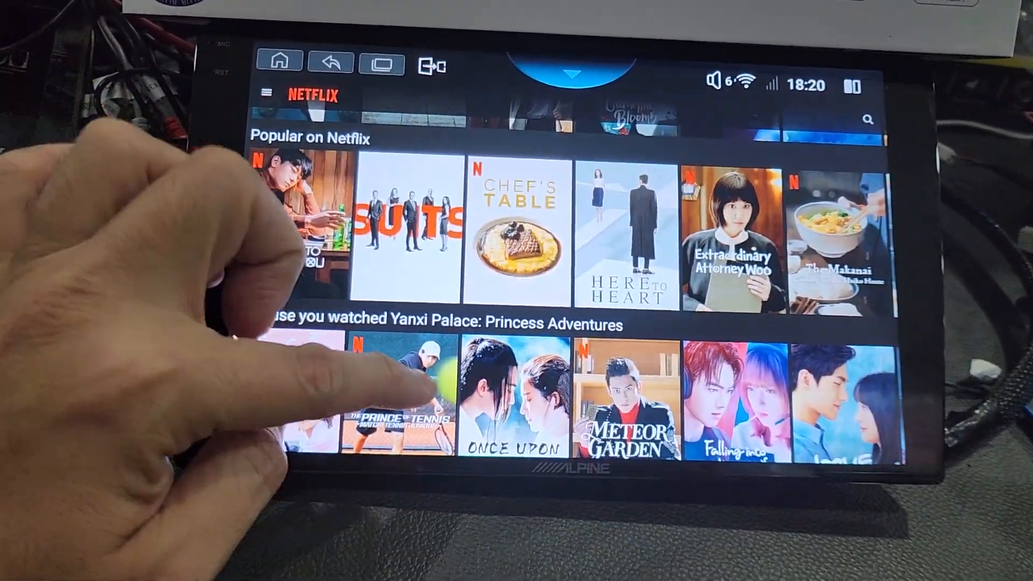
click(398, 395)
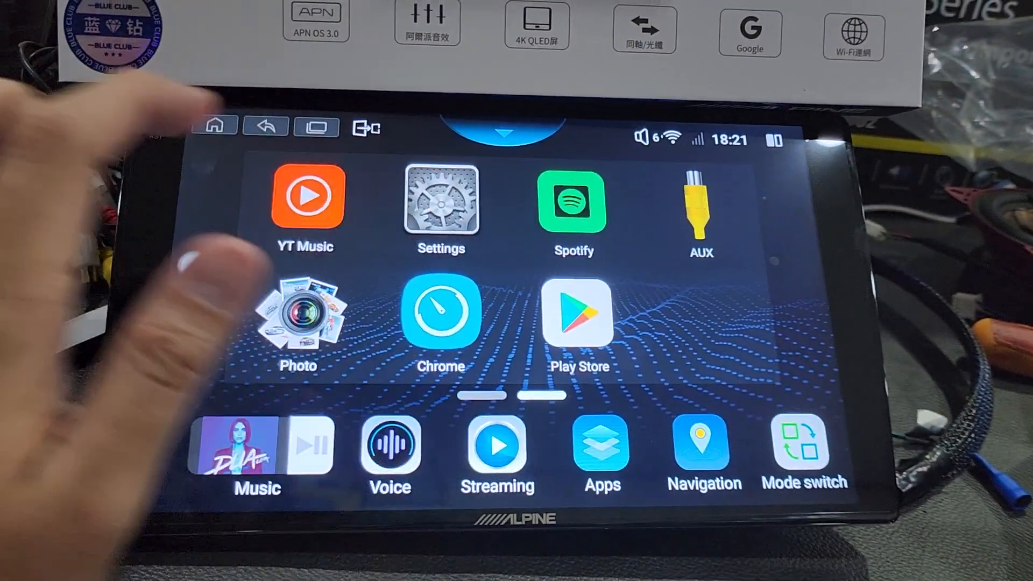
Step: Open Settings' Software Version page showing APN4.0_OS, 4GB memory and 64GB storage
click(441, 194)
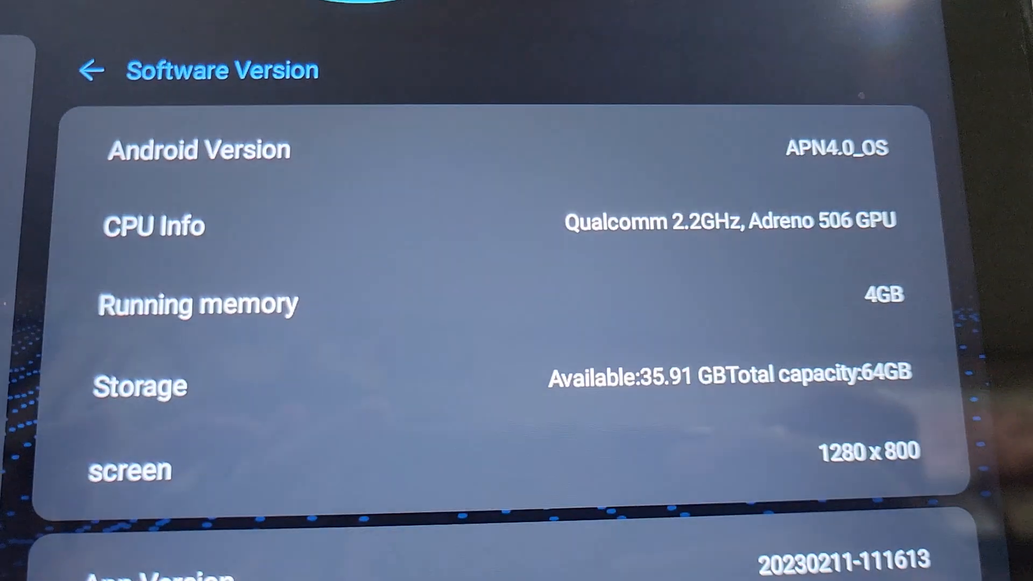
scroll(down, 3)
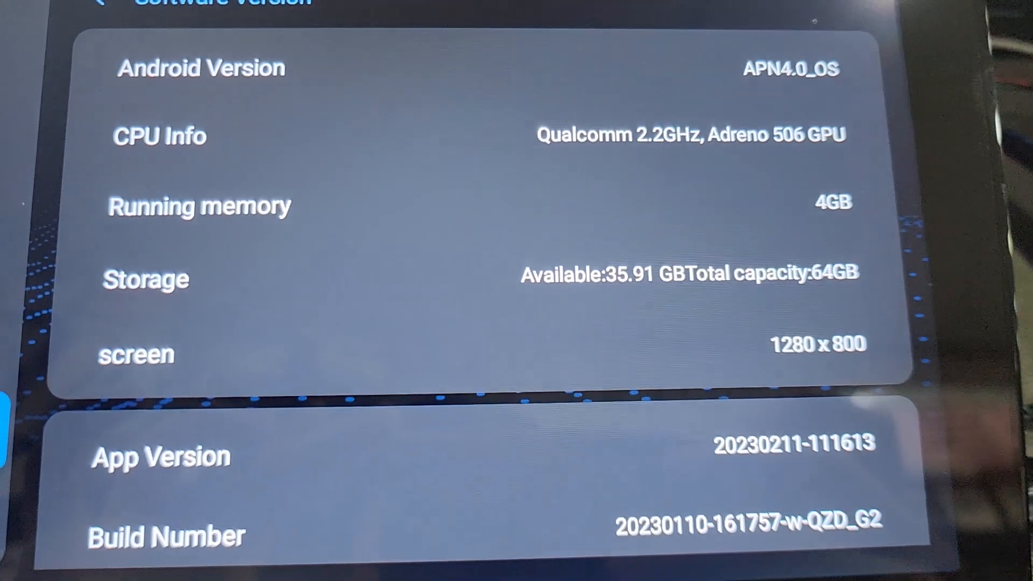